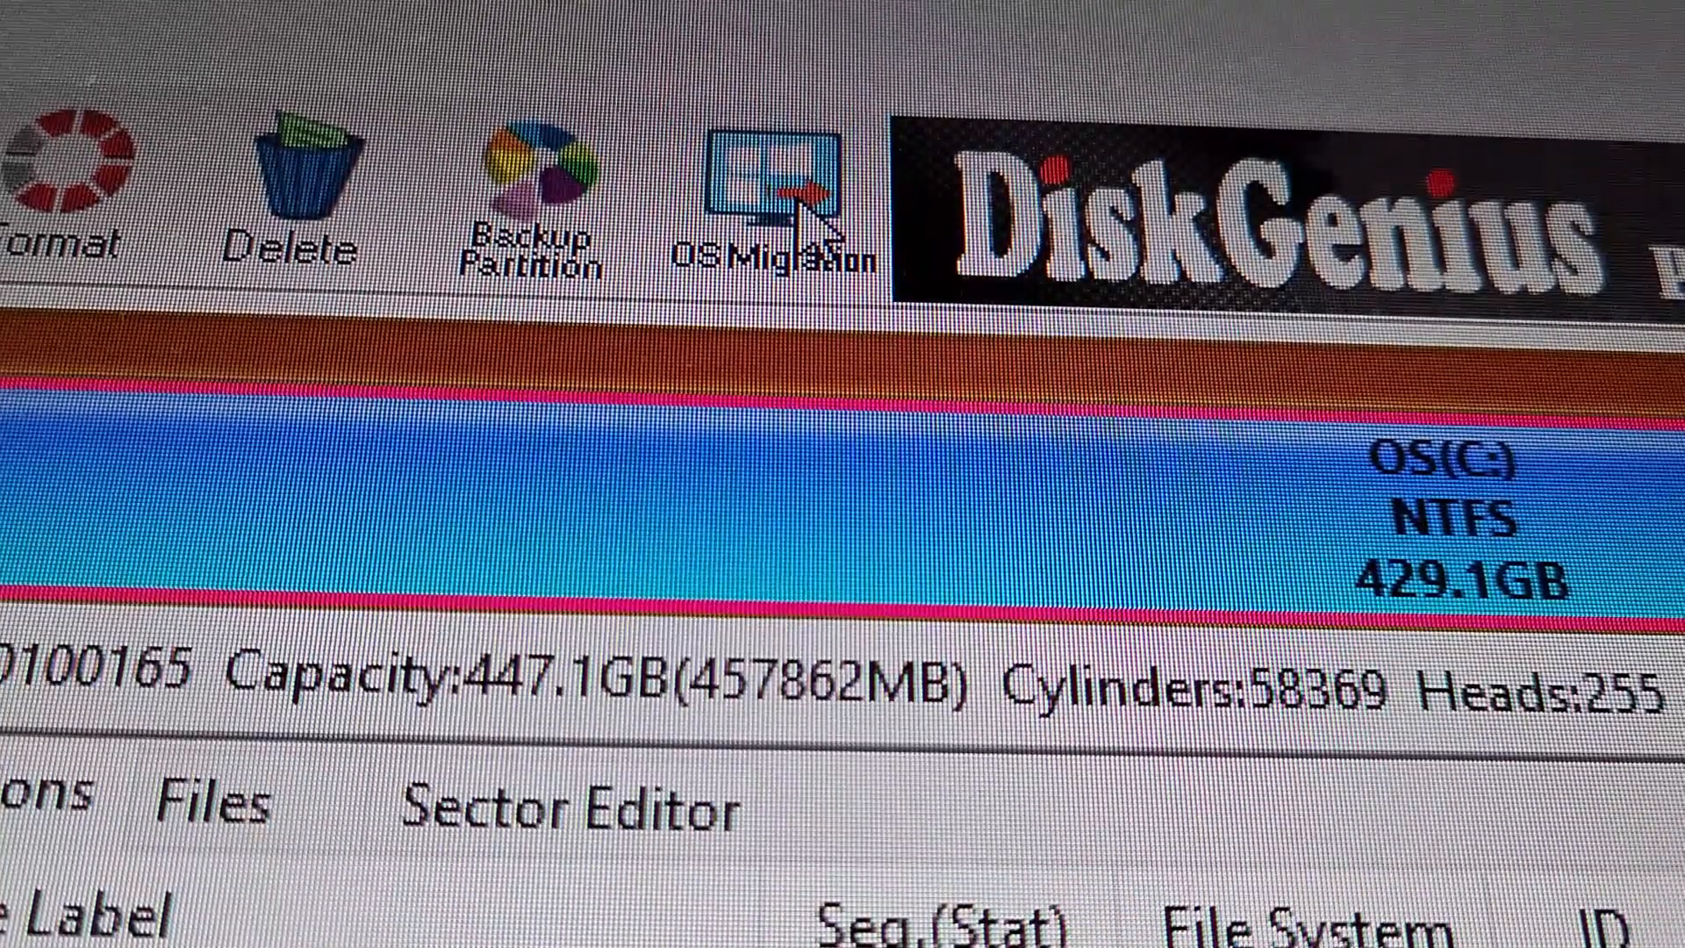
Step: Launch DiskGenius's OS Migration tool to reach the system partition selection
click(775, 194)
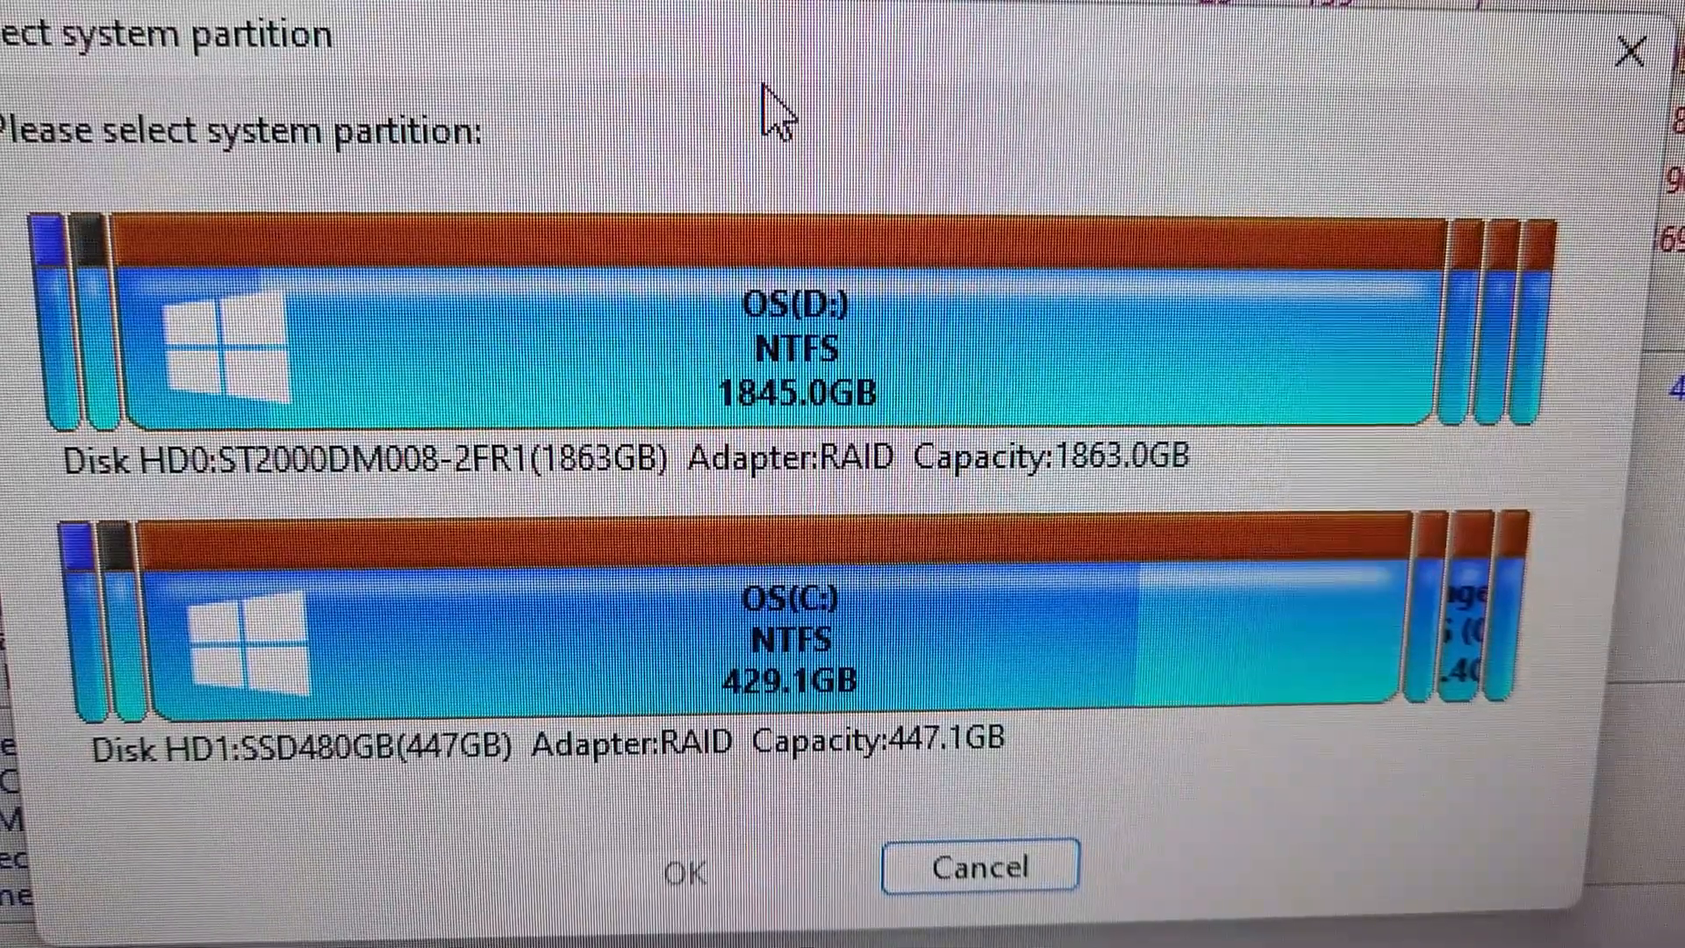
mouse_move(1121, 400)
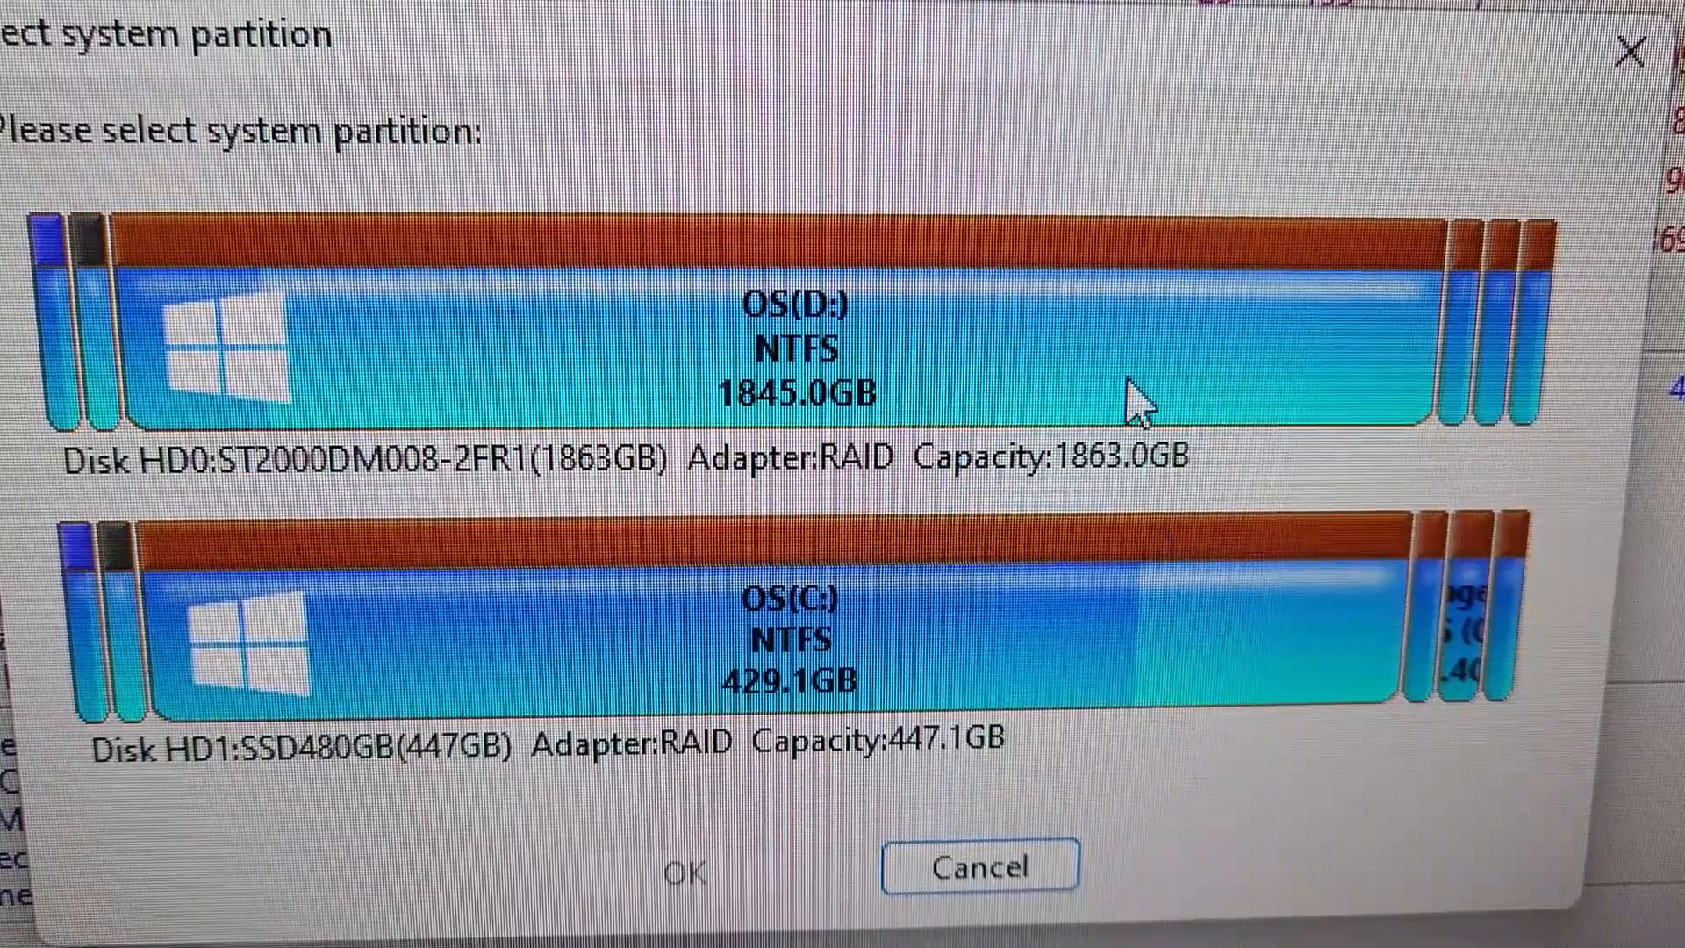